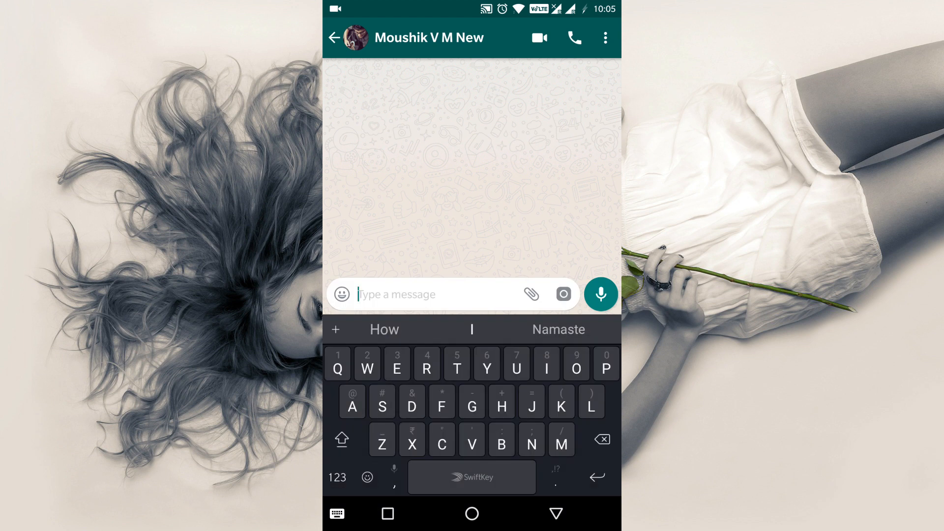
Open the sticker collection from the emoji panel to send the dinosaur and monkey stickers
{"action": "left_click", "coordinate": [341, 294]}
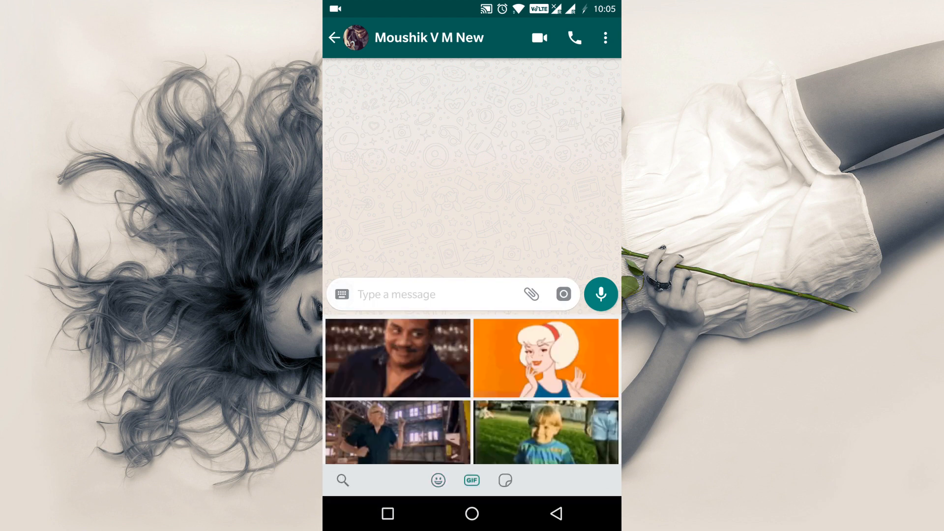
{"action": "left_click", "coordinate": [505, 480]}
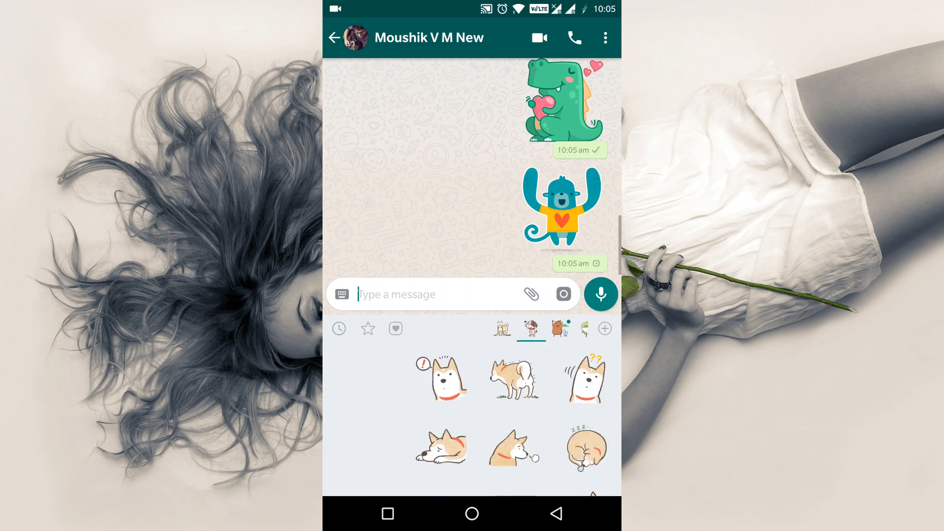
Switch to another sticker pack and send the laughing HAHA sticker
{"action": "left_click", "coordinate": [486, 329]}
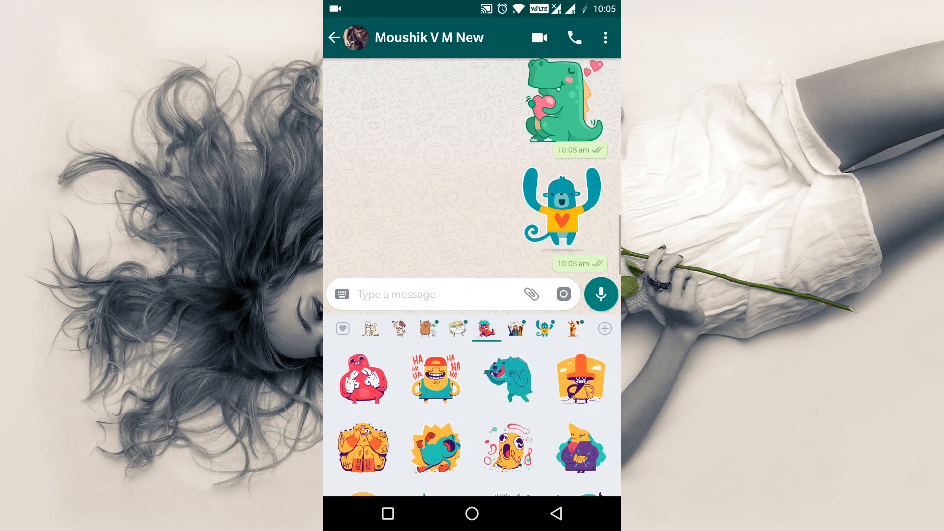
{"action": "left_click", "coordinate": [434, 379]}
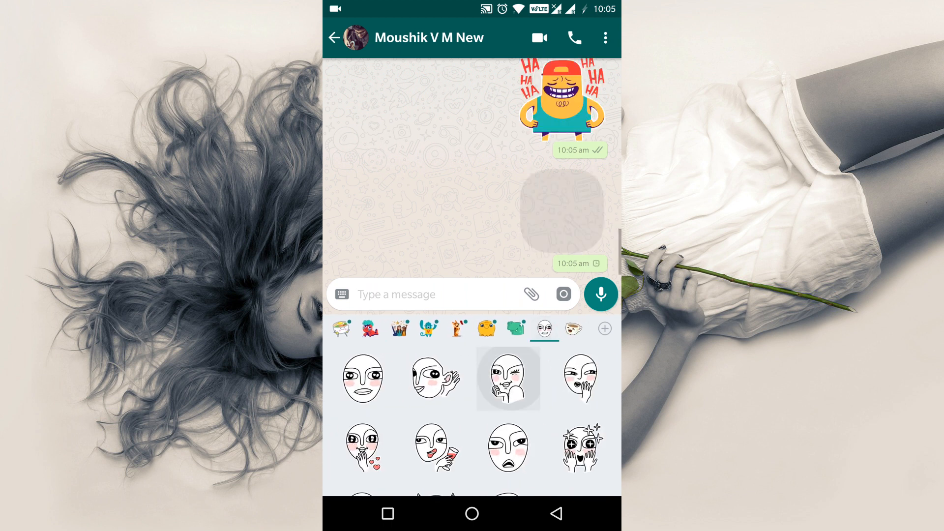
Open the list of installed sticker packs and browse it
{"action": "left_click", "coordinate": [605, 328]}
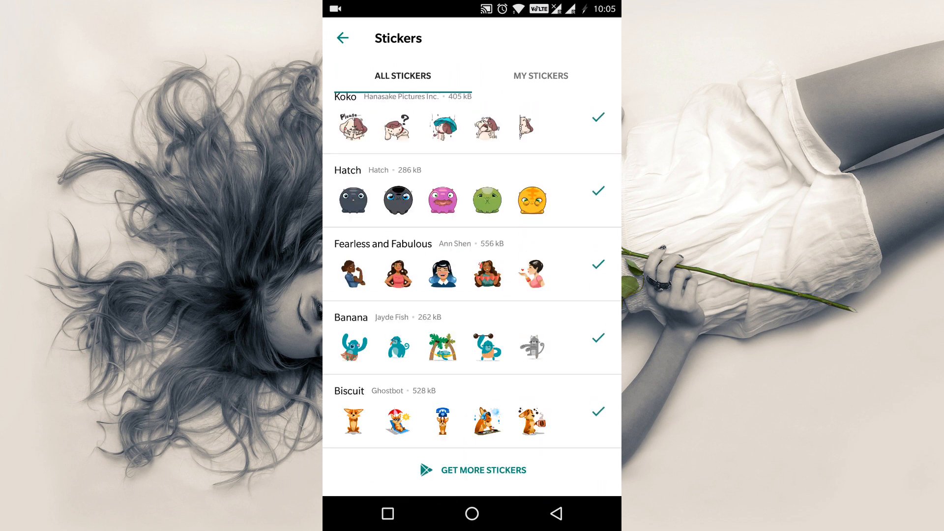
{"action": "scroll", "scroll_direction": "down", "scroll_amount": 3}
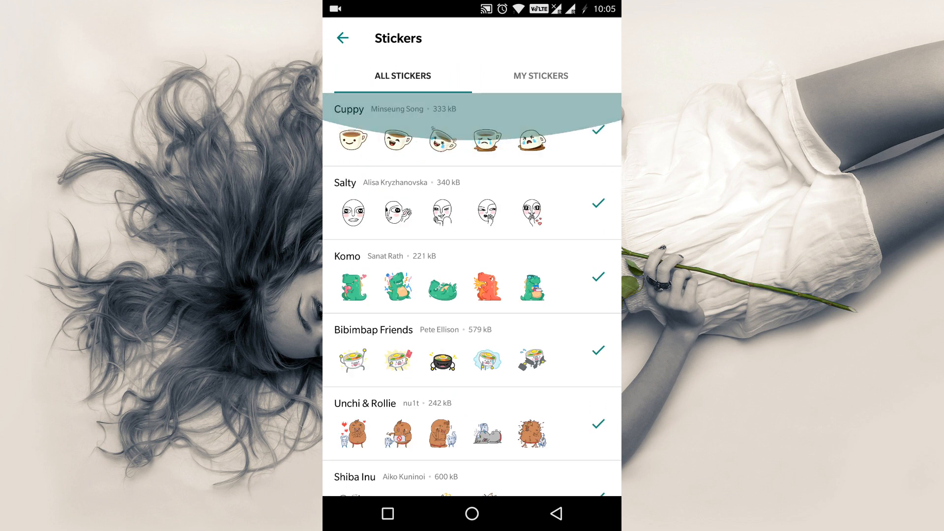
{"action": "left_click", "coordinate": [343, 38]}
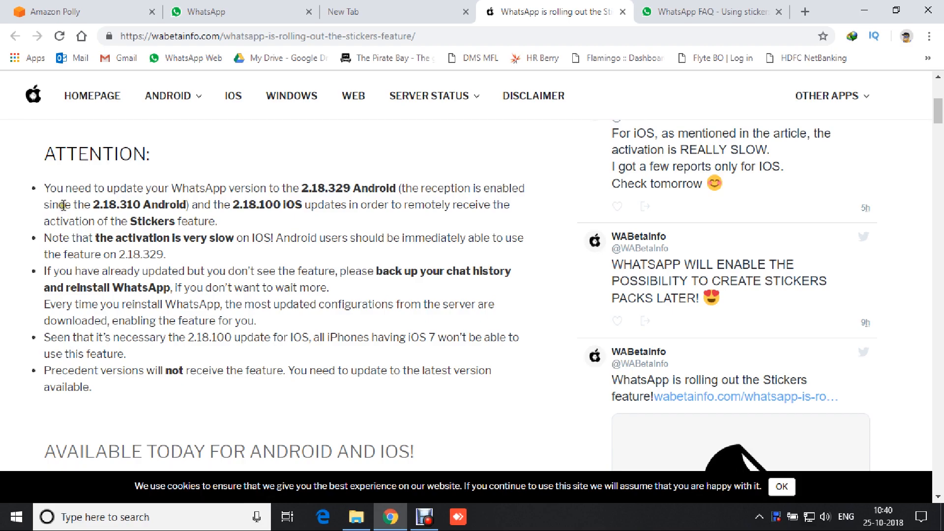
{"action": "mouse_move", "coordinate": [413, 183]}
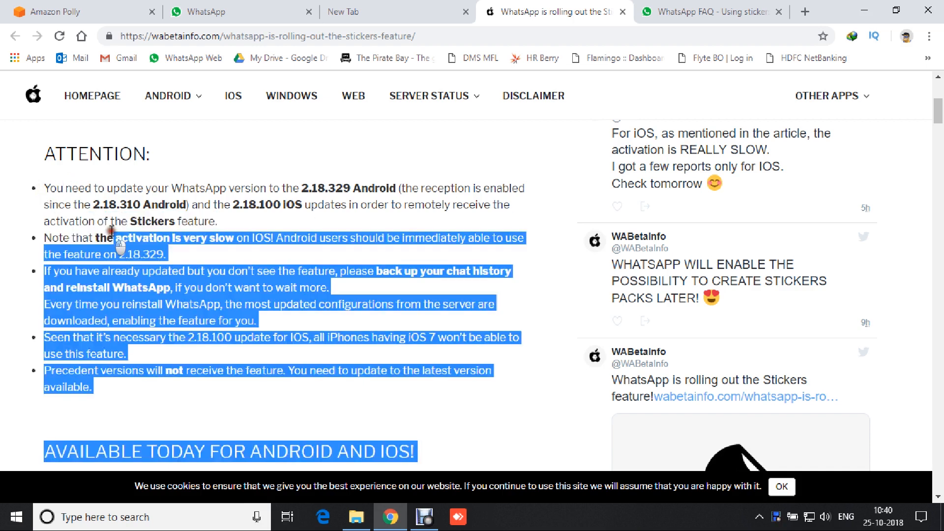
Switch to the 'WhatsApp FAQ - Using stickers' tab
{"action": "left_click", "coordinate": [711, 11]}
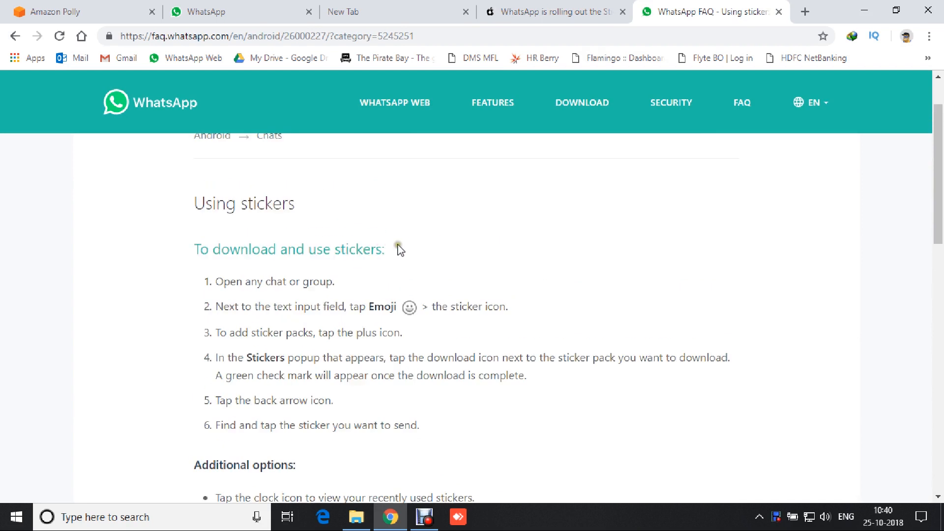
Scroll the FAQ down to the Additional options on recent and favourite stickers
{"action": "scroll", "scroll_direction": "down", "scroll_amount": 3}
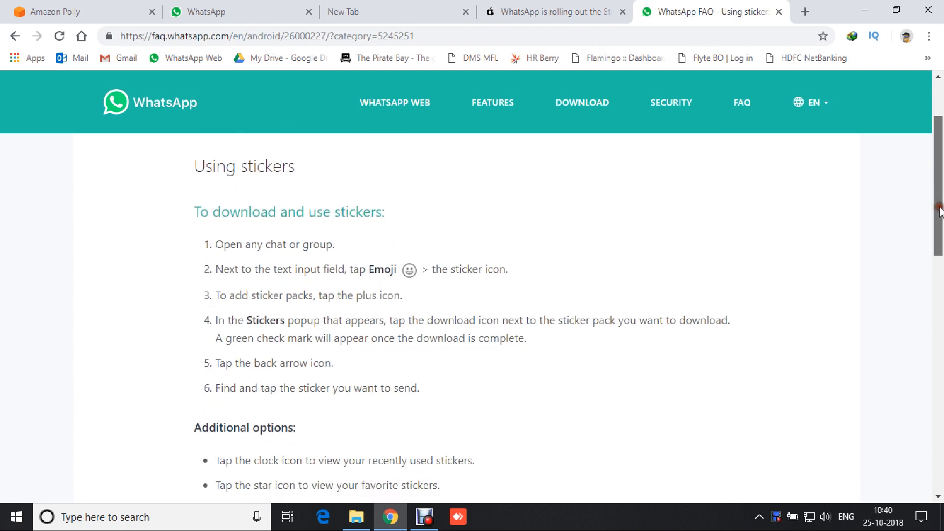
{"action": "scroll", "scroll_direction": "down", "scroll_amount": 3}
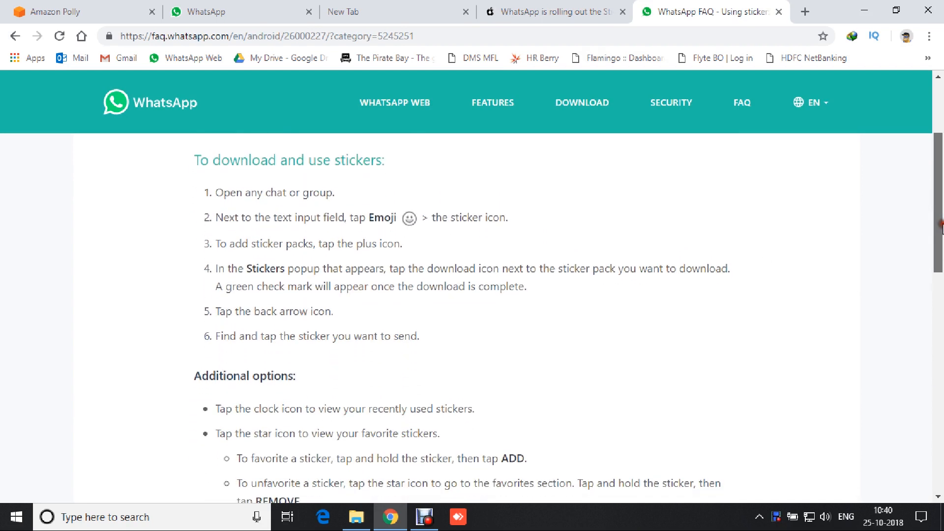
{"action": "scroll", "scroll_direction": "down", "scroll_amount": 3}
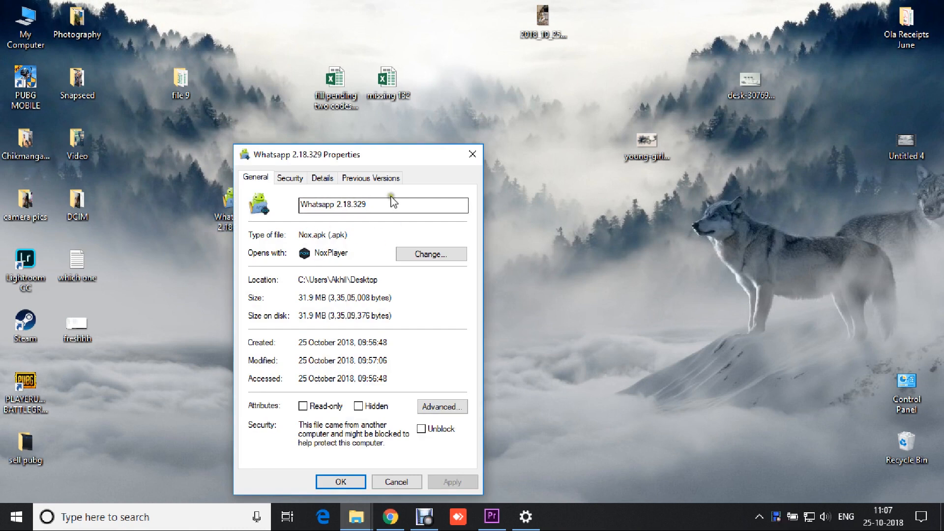
Close the Whatsapp 2.18.329 Properties dialog to reveal the APK on the desktop
{"action": "left_click", "coordinate": [362, 205]}
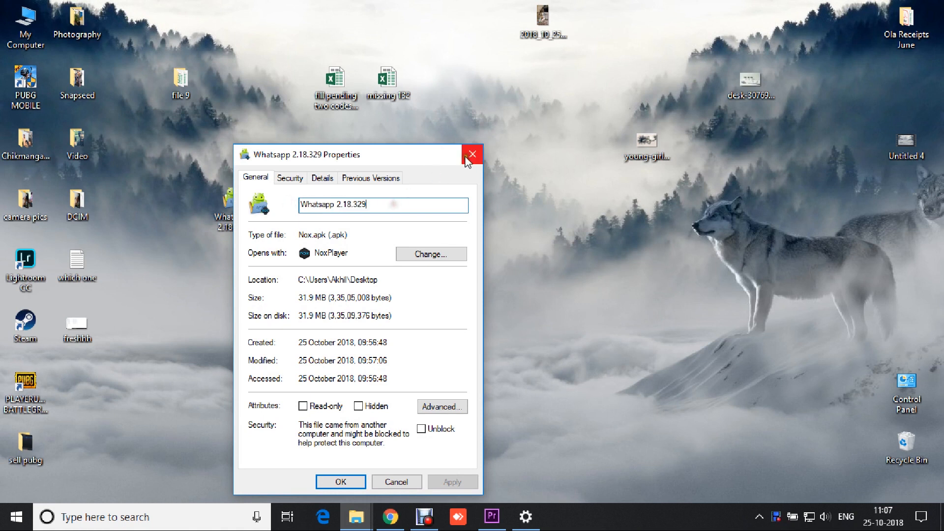
{"action": "left_click", "coordinate": [471, 154]}
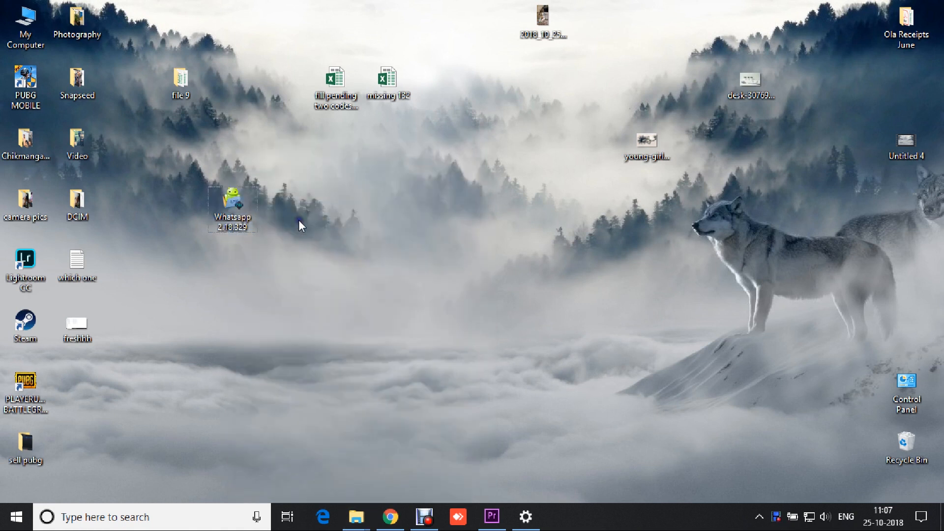